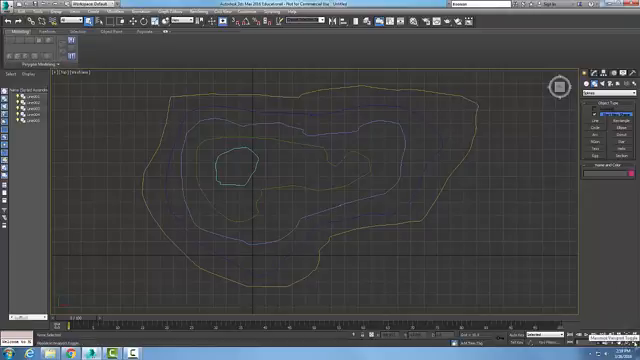
# Step: Maximize the perspective viewport to display the five flat contour splines (Alt+W)
pyautogui.press('Alt+W')
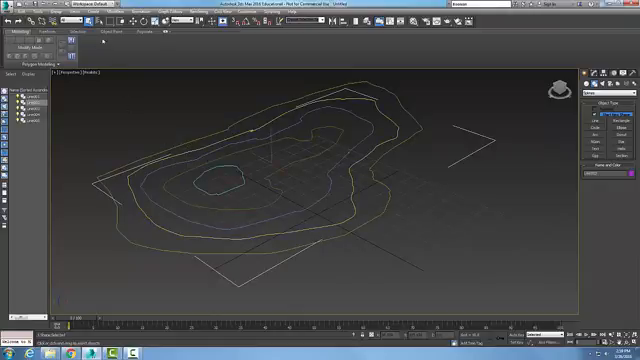
# Step: Raise the contour splines to differing heights, starting on the innermost contour
pyautogui.click(270, 160)
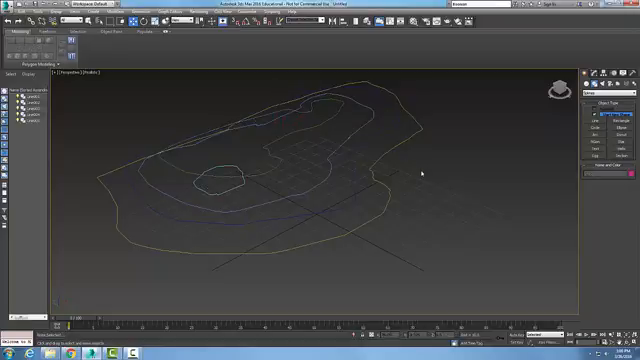
pyautogui.click(225, 175)
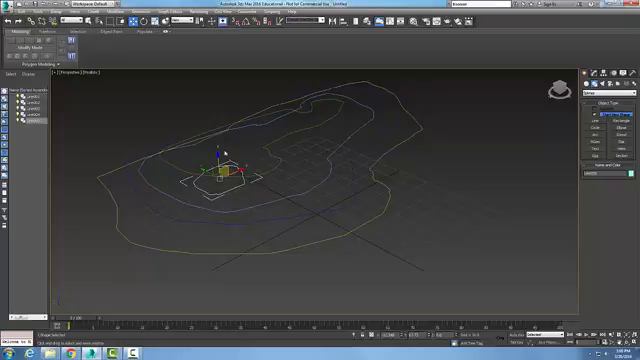